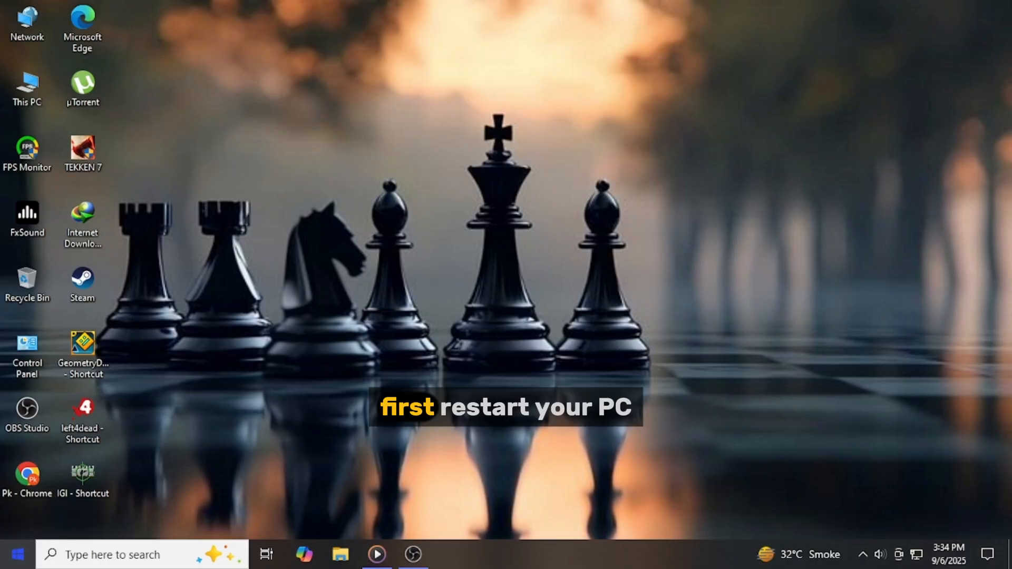
Bring up the Start menu and reach the power options for restarting the PC
left_click(15, 555)
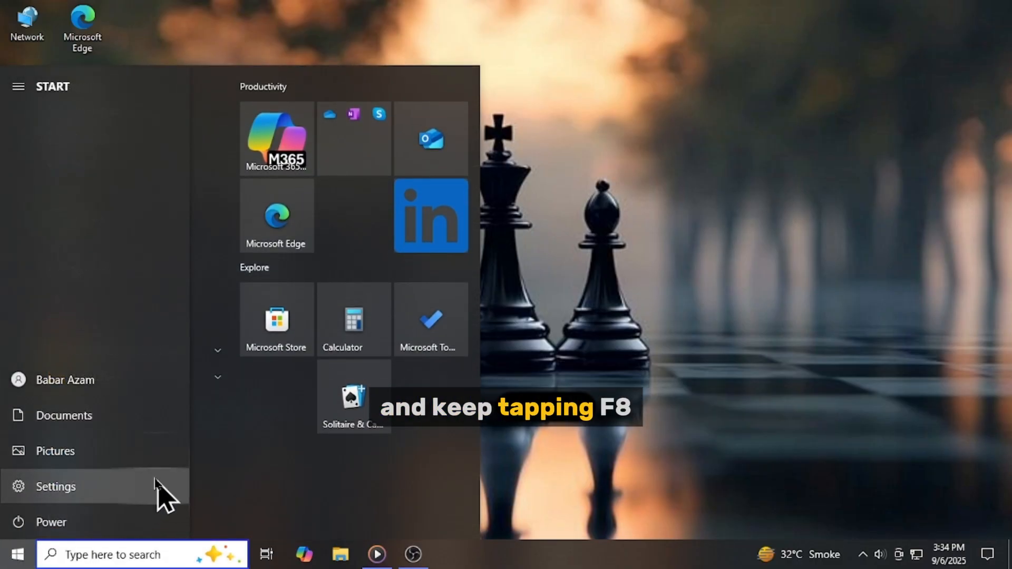
left_click(18, 85)
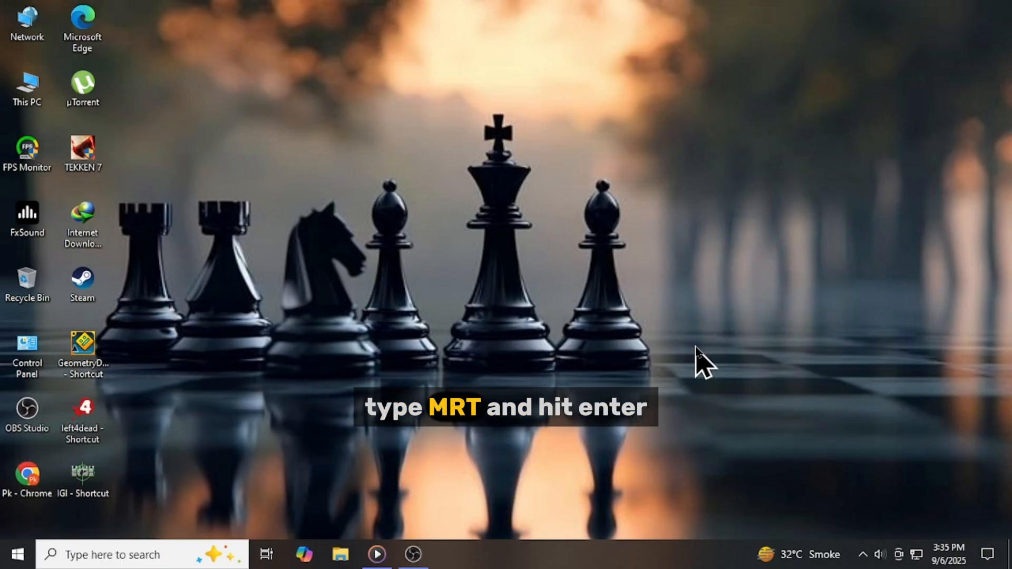
mouse_move(490, 358)
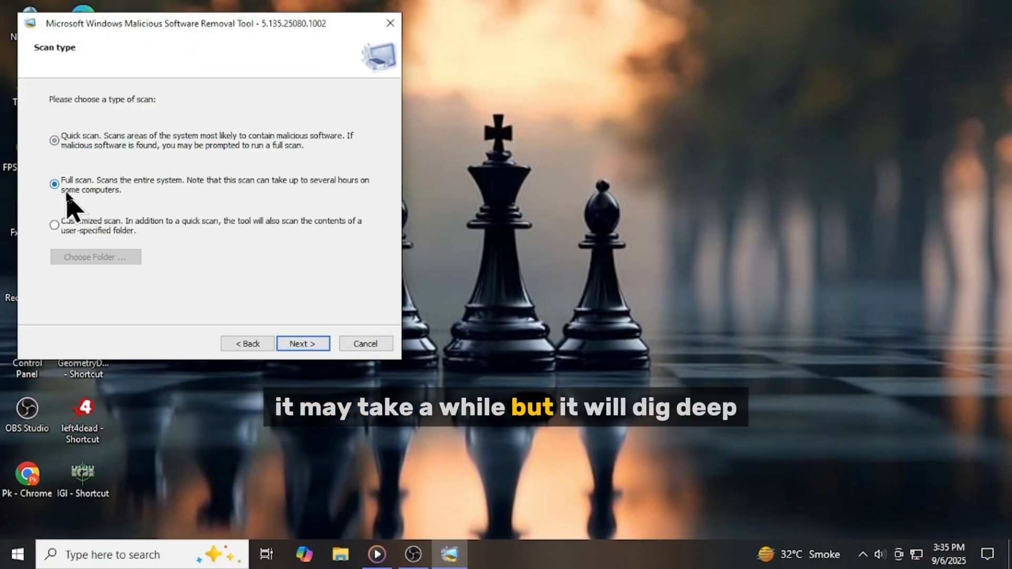
Move the Malicious Software Removal Tool window aside, then close it back to the desktop
left_click_drag(194, 22, 316, 31)
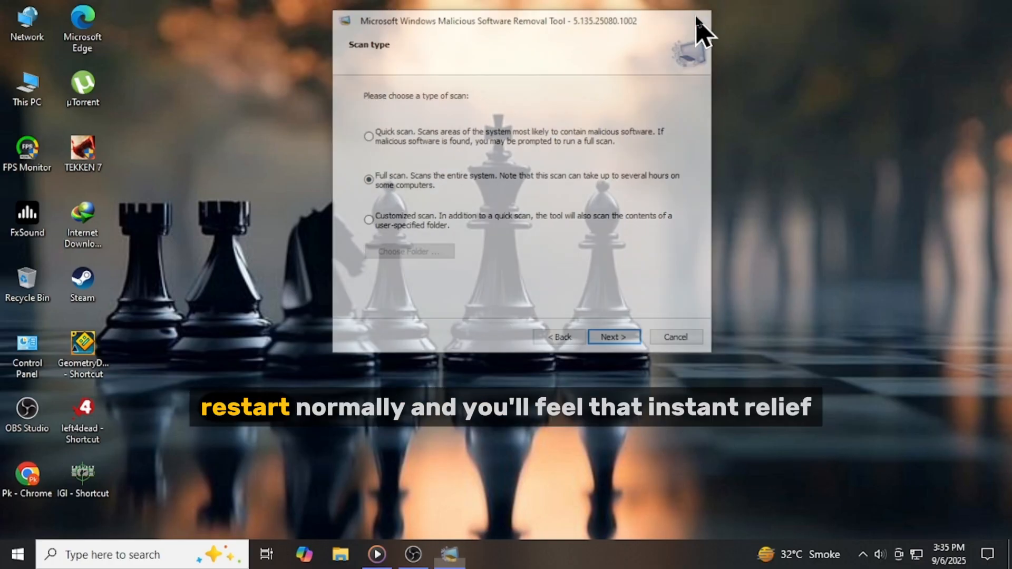
left_click(675, 336)
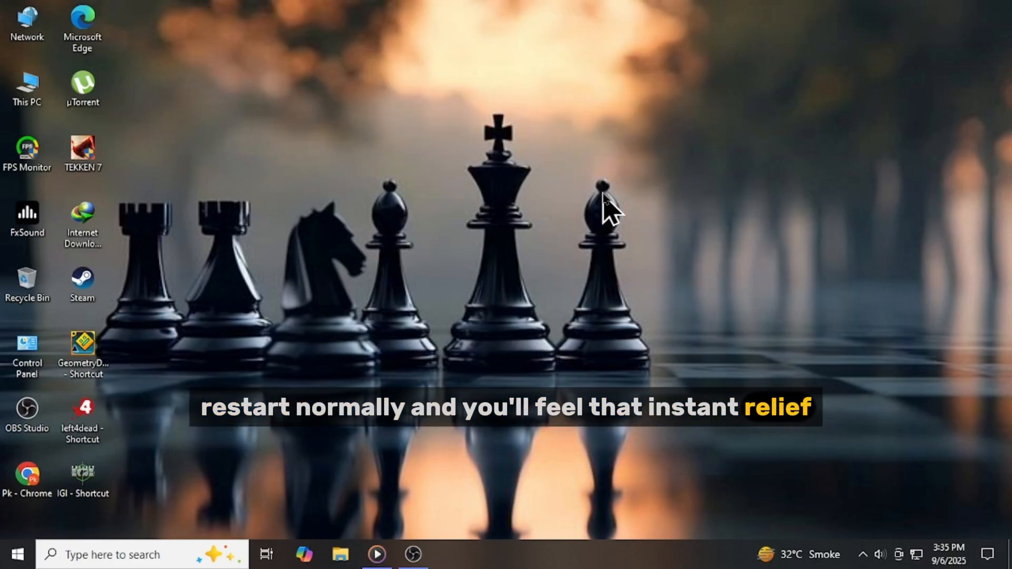